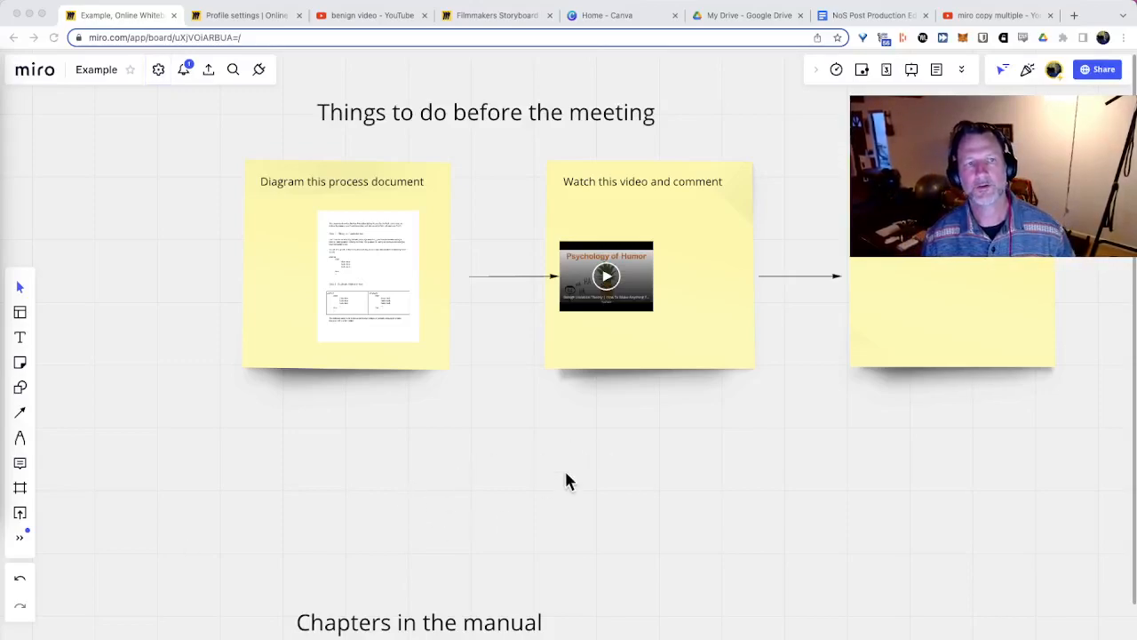
pyautogui.moveTo(351, 492)
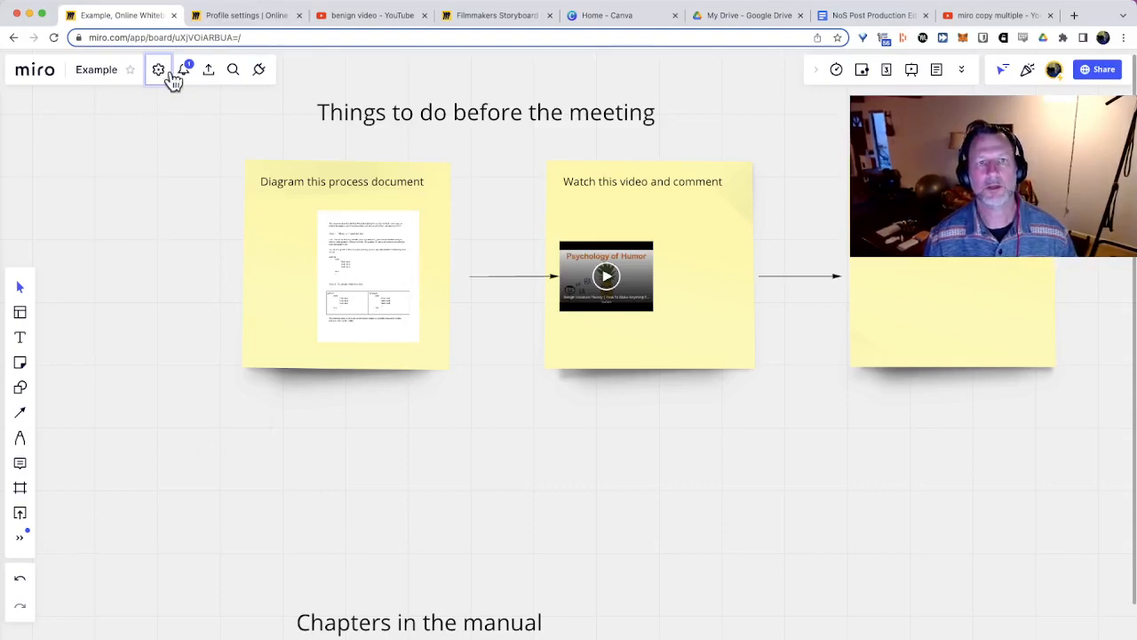
# - Look through the board and account settings, then return to the Example board
pyautogui.click(158, 69)
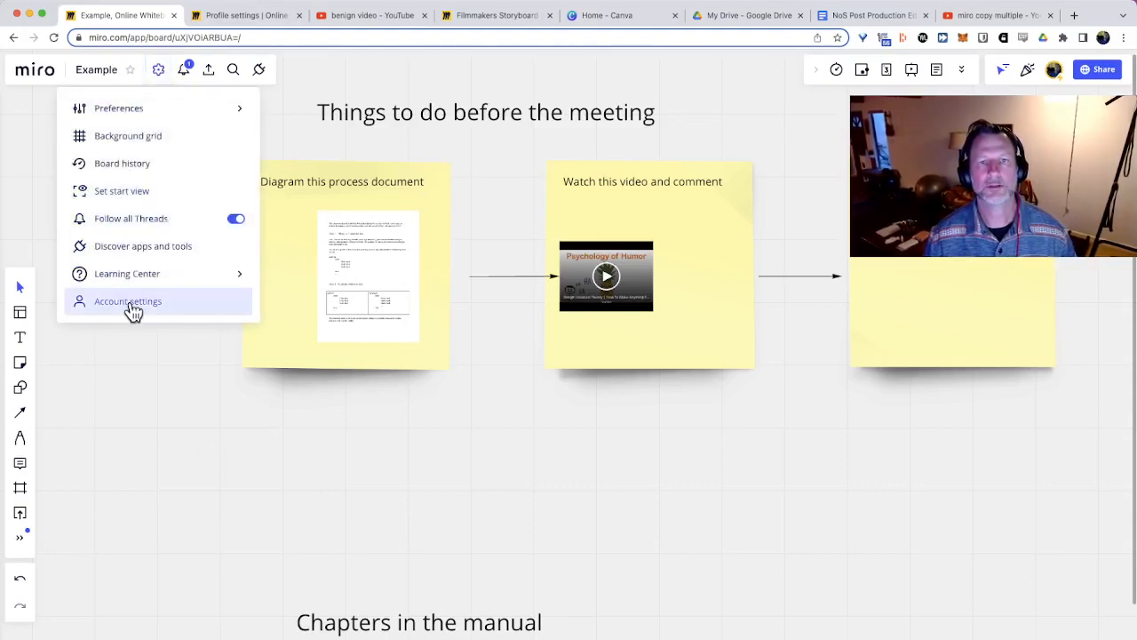
pyautogui.click(128, 302)
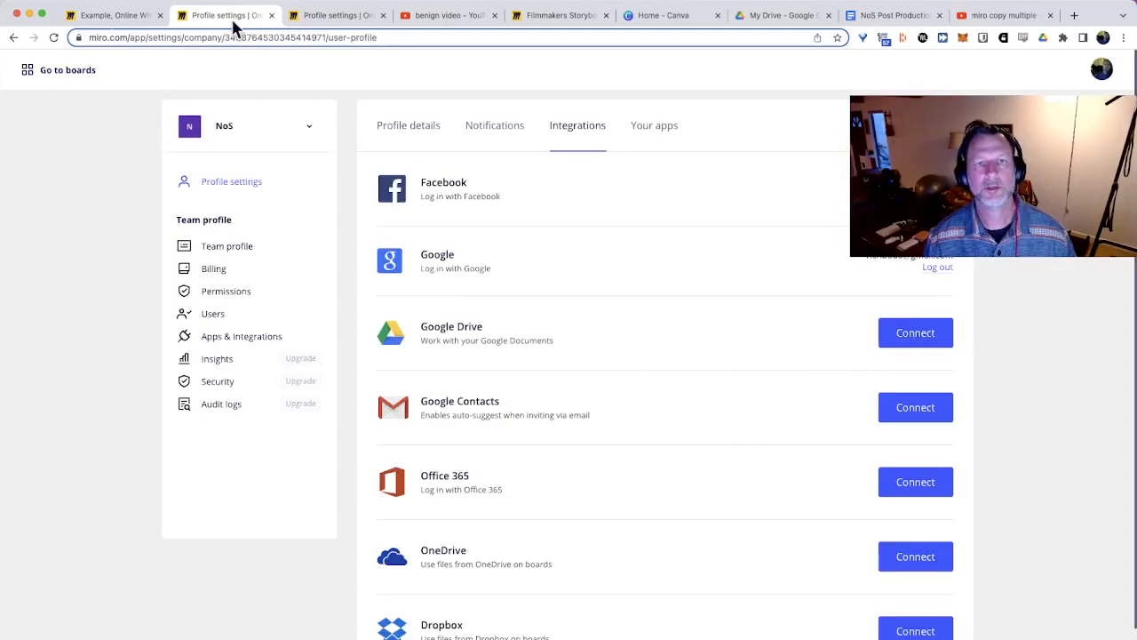
pyautogui.click(107, 16)
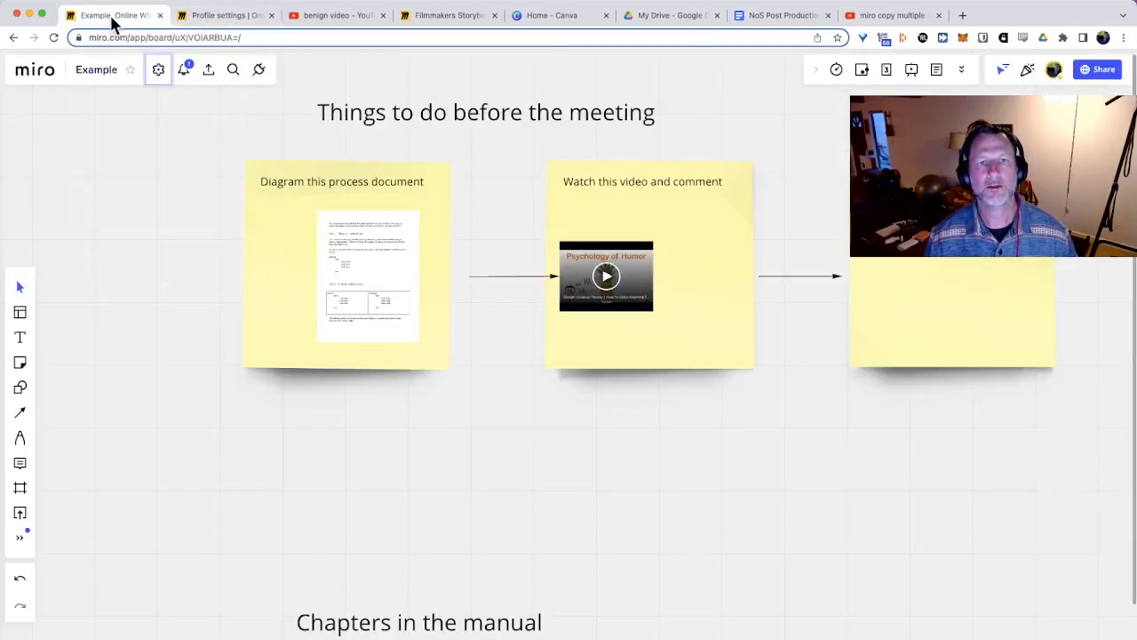
pyautogui.moveTo(143, 454)
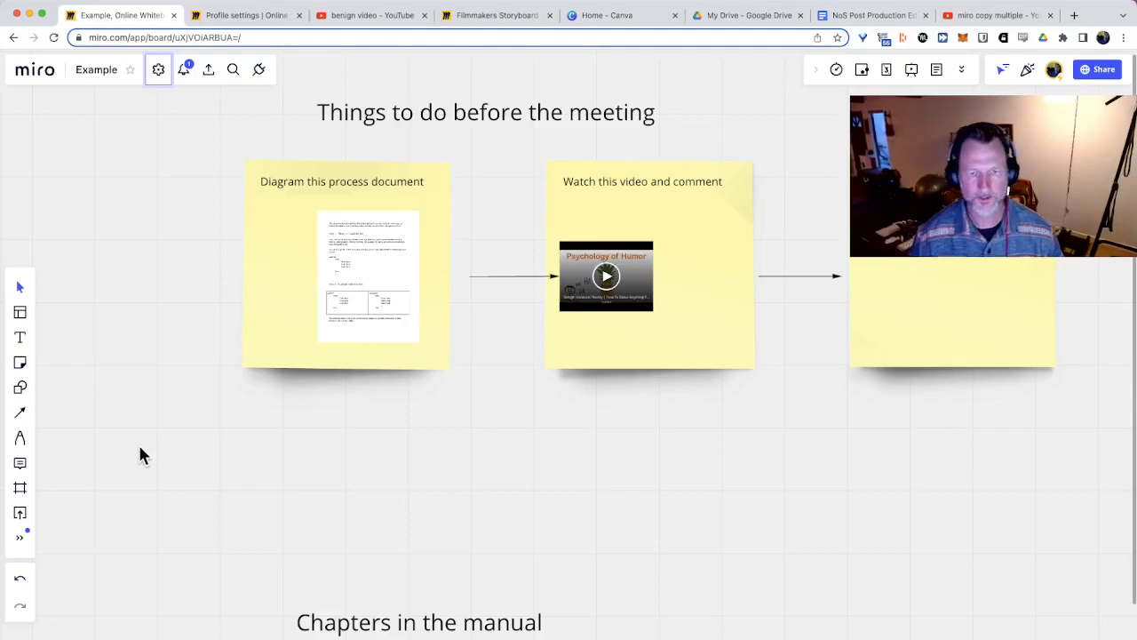
pyautogui.moveTo(330, 509)
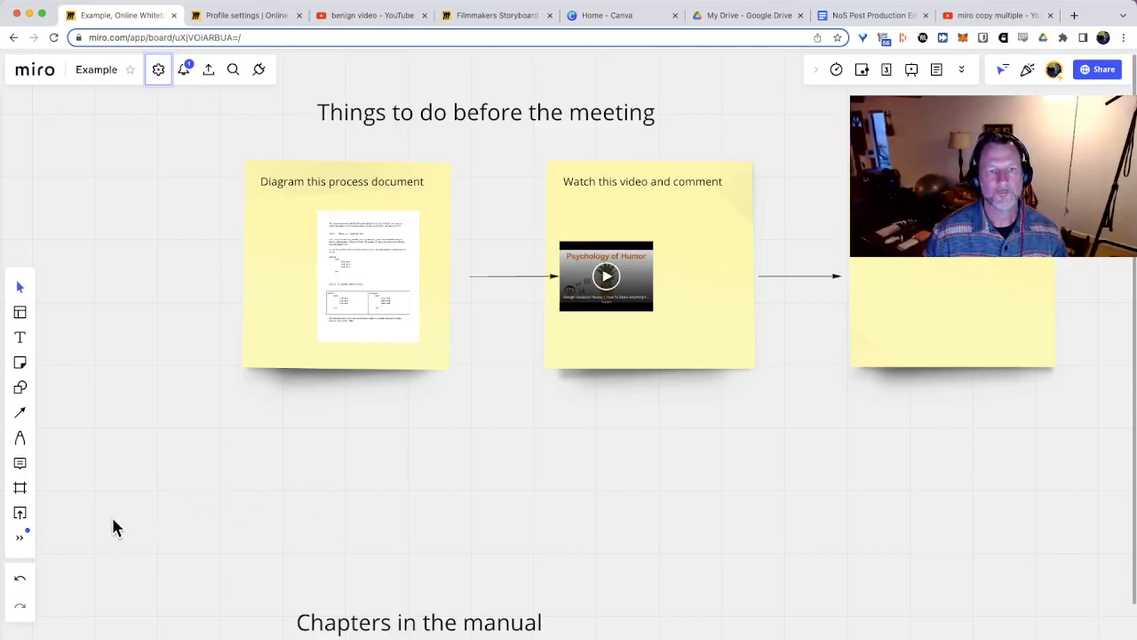
# - Link a Google account to Miro by choosing the account and approving additional access
pyautogui.click(19, 513)
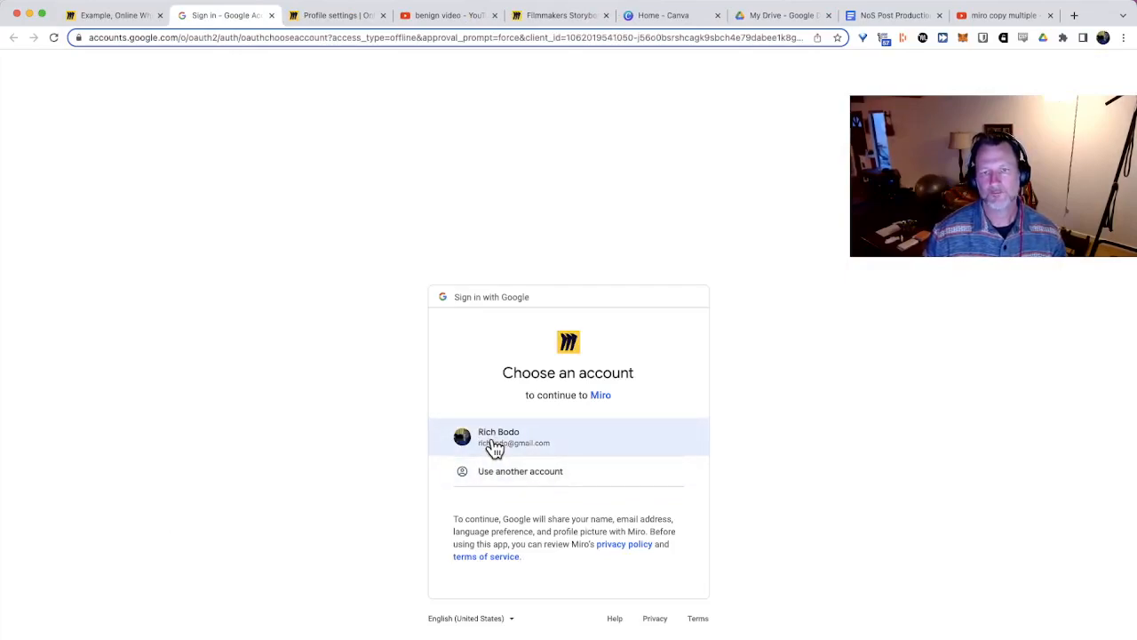
pyautogui.click(498, 441)
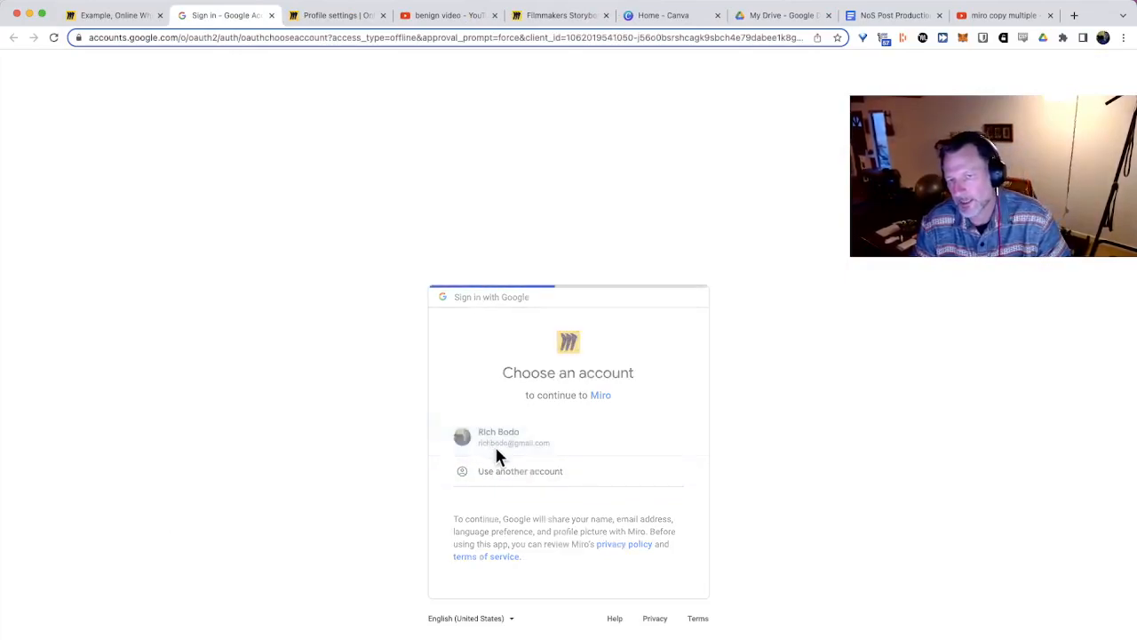
pyautogui.click(496, 436)
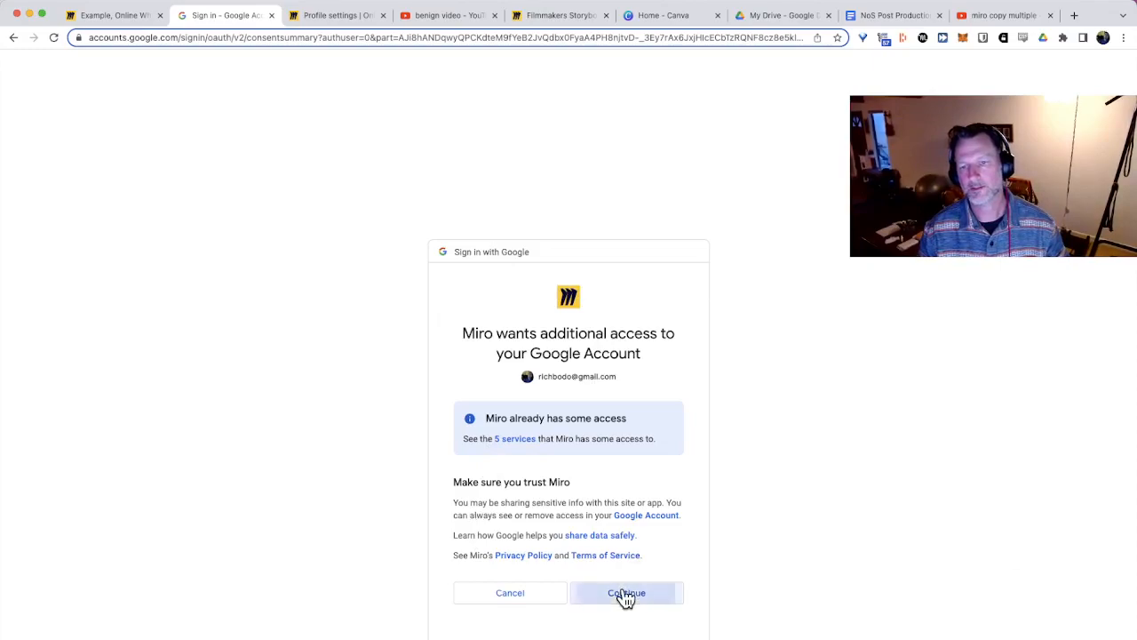
pyautogui.click(626, 593)
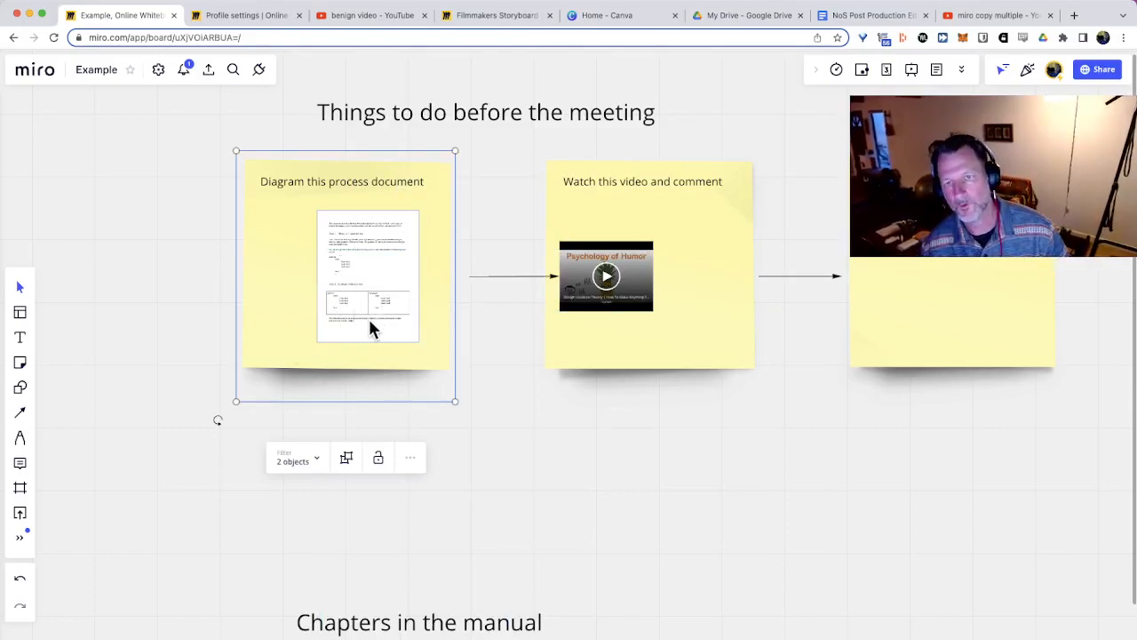
pyautogui.moveTo(633, 267)
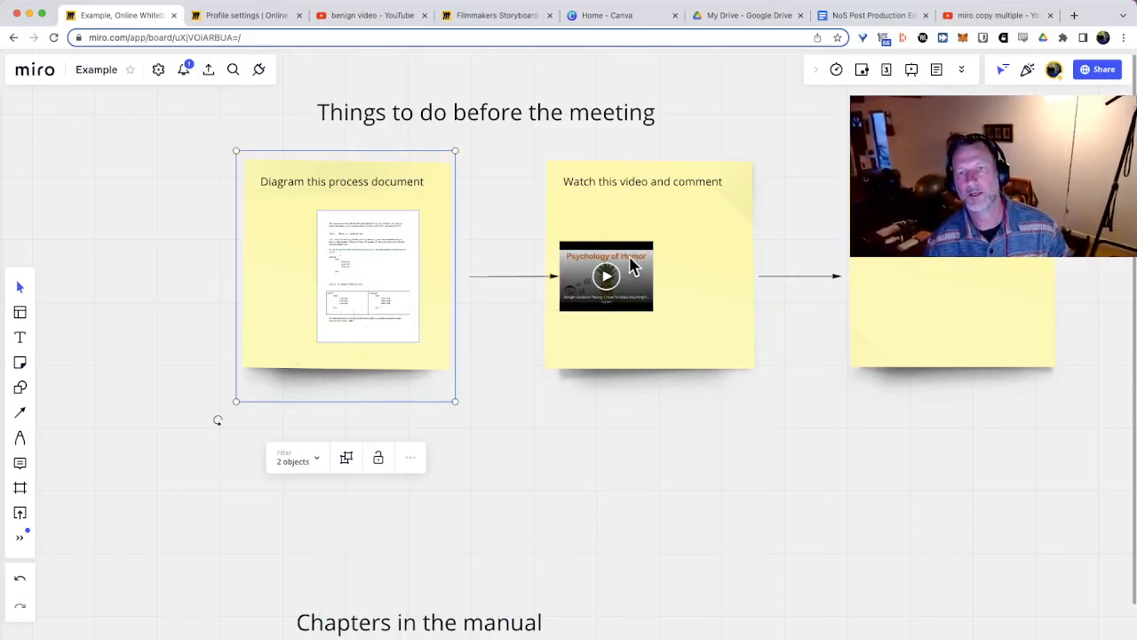
pyautogui.click(606, 275)
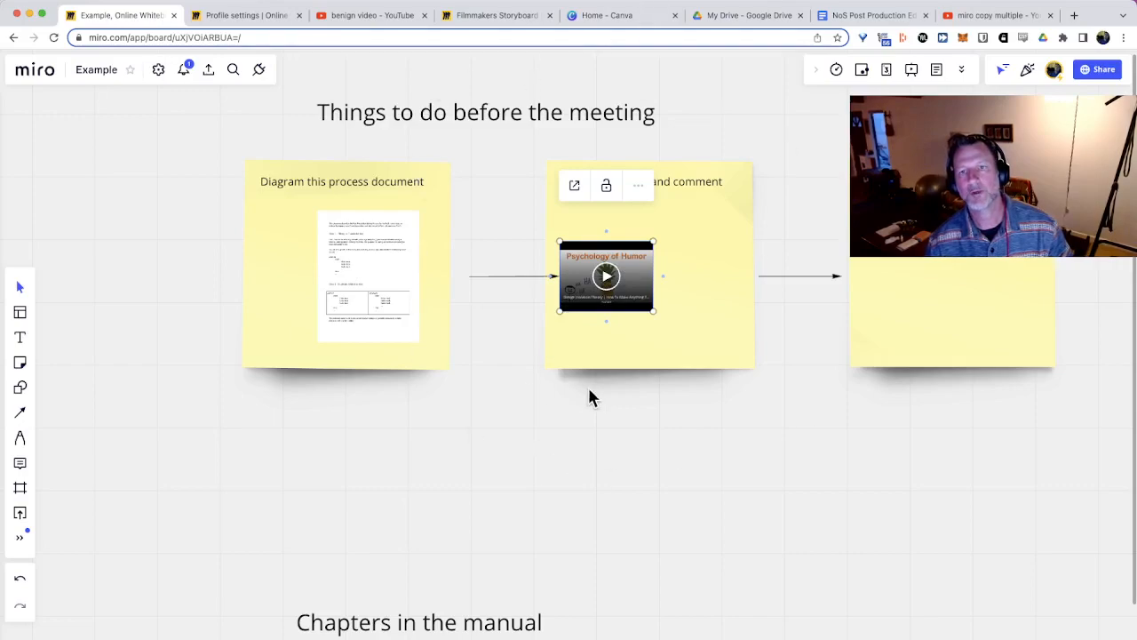
pyautogui.moveTo(103, 513)
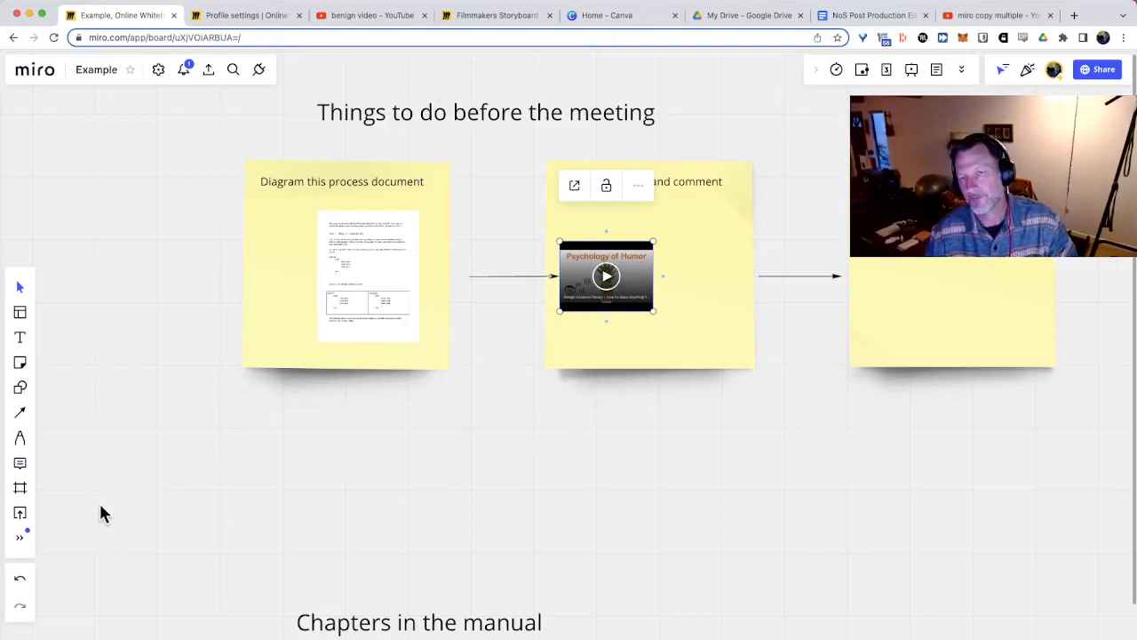
pyautogui.moveTo(122, 503)
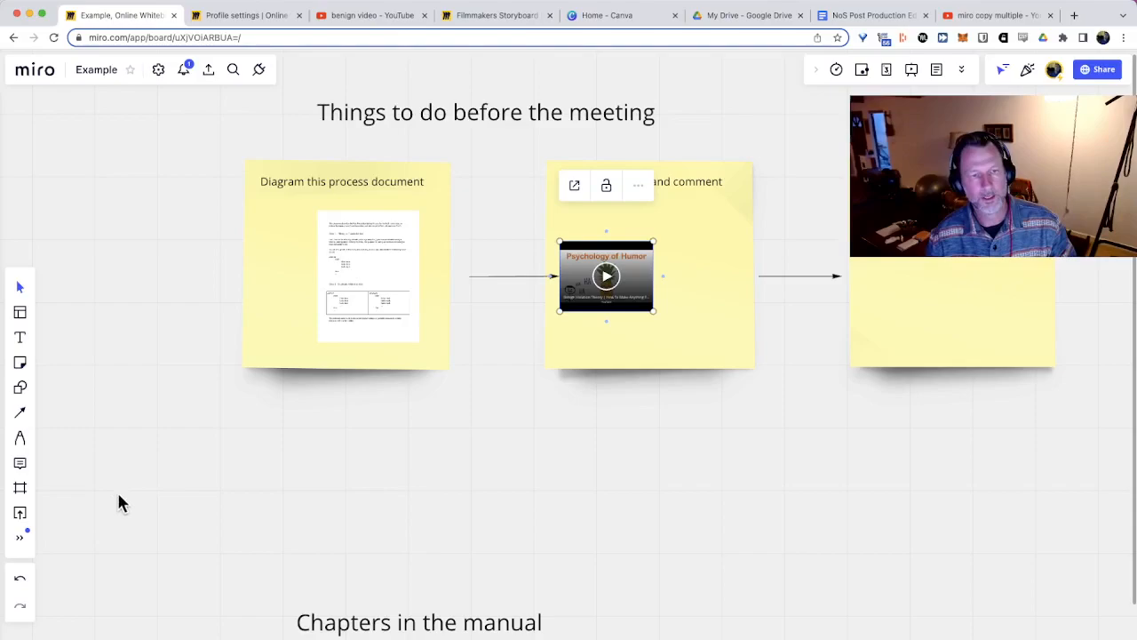
pyautogui.click(20, 536)
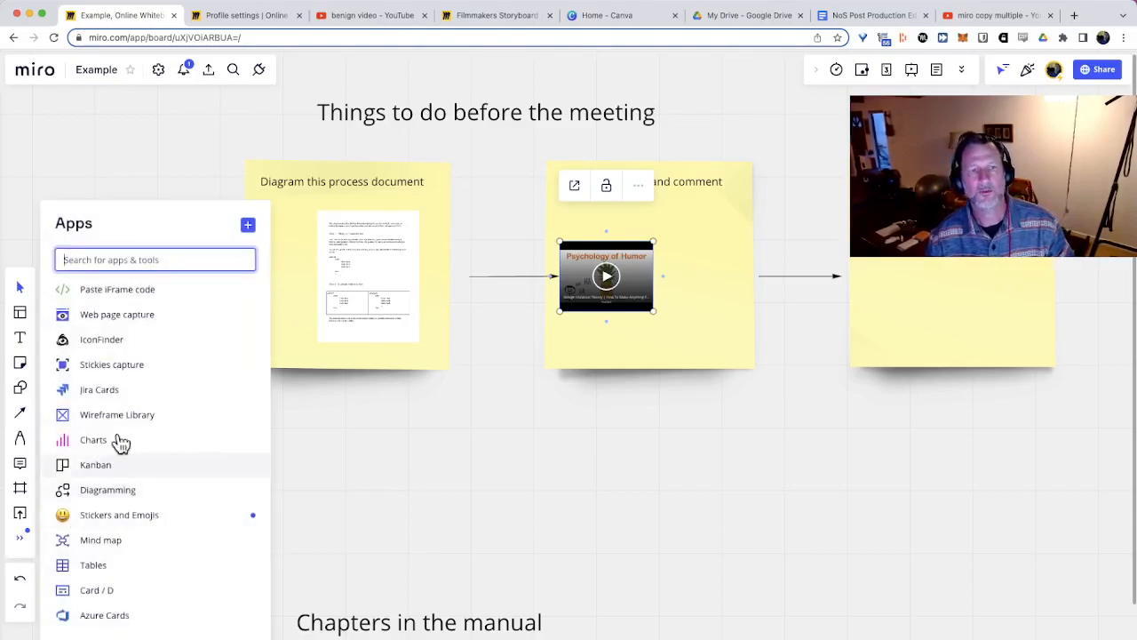
# - Open Miro's Paste iFrame code dialog, then bring up the YouTube 'benign video' search results
pyautogui.click(116, 289)
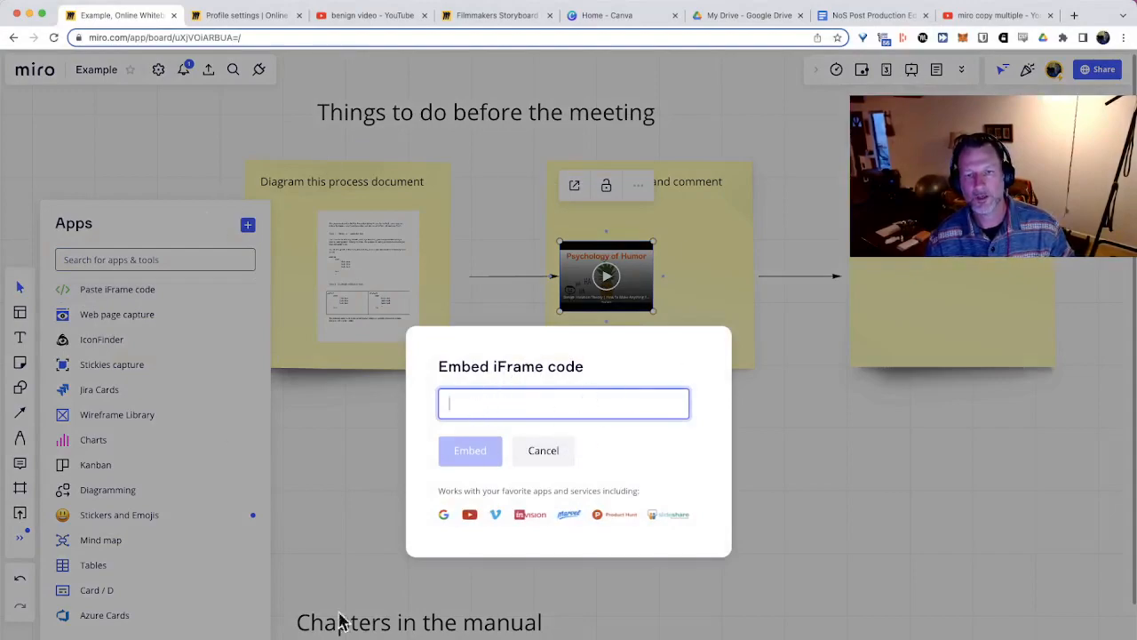
pyautogui.moveTo(320, 98)
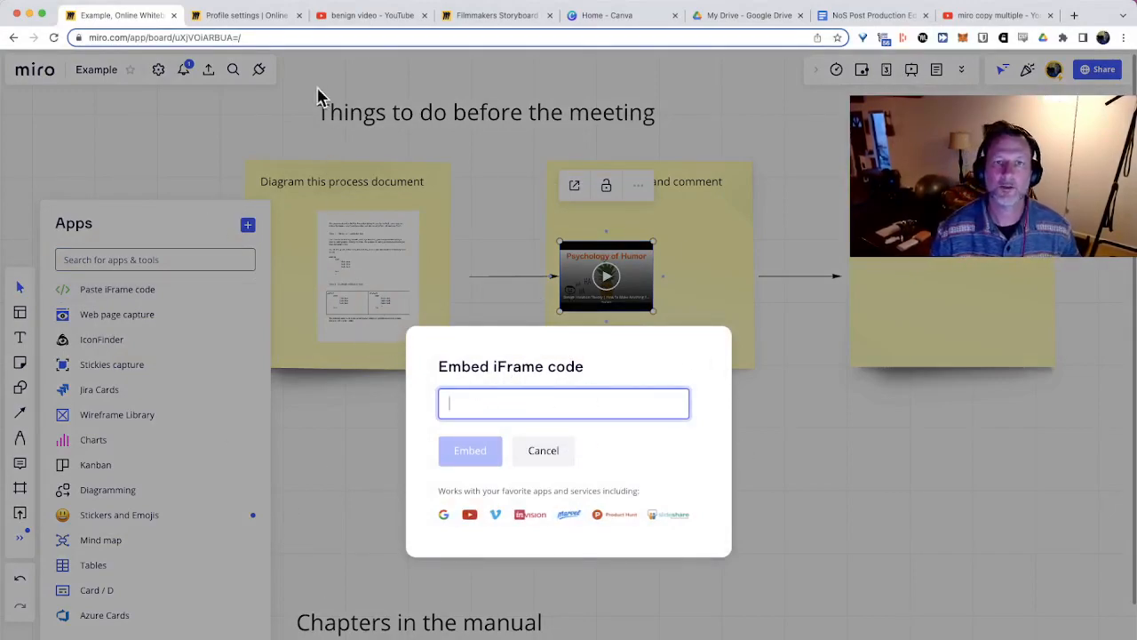
pyautogui.click(369, 15)
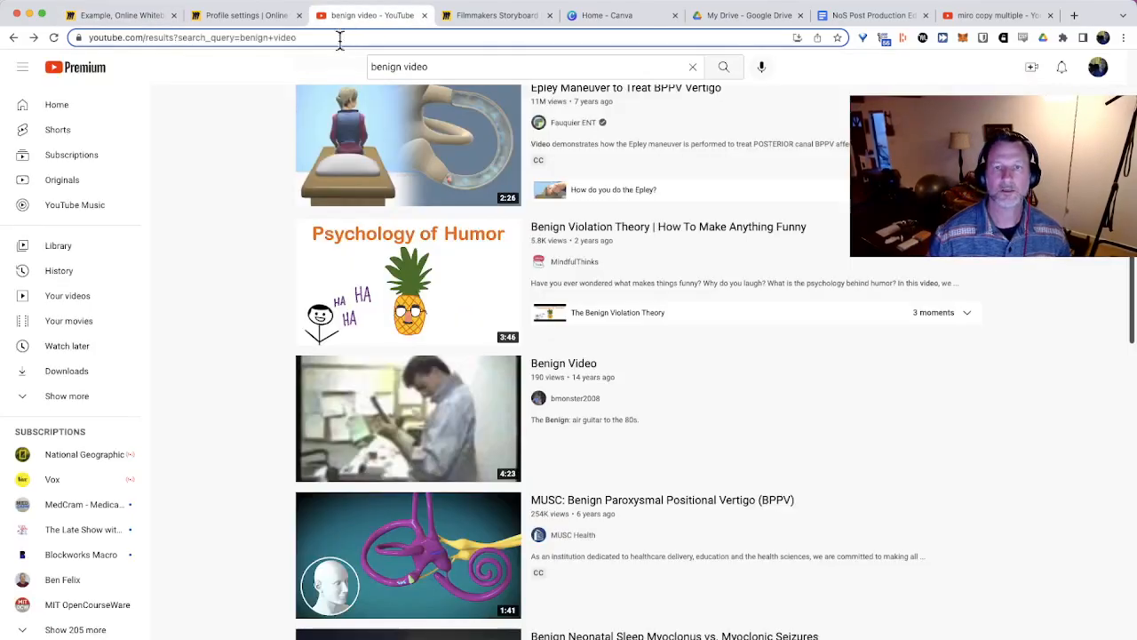
pyautogui.moveTo(457, 271)
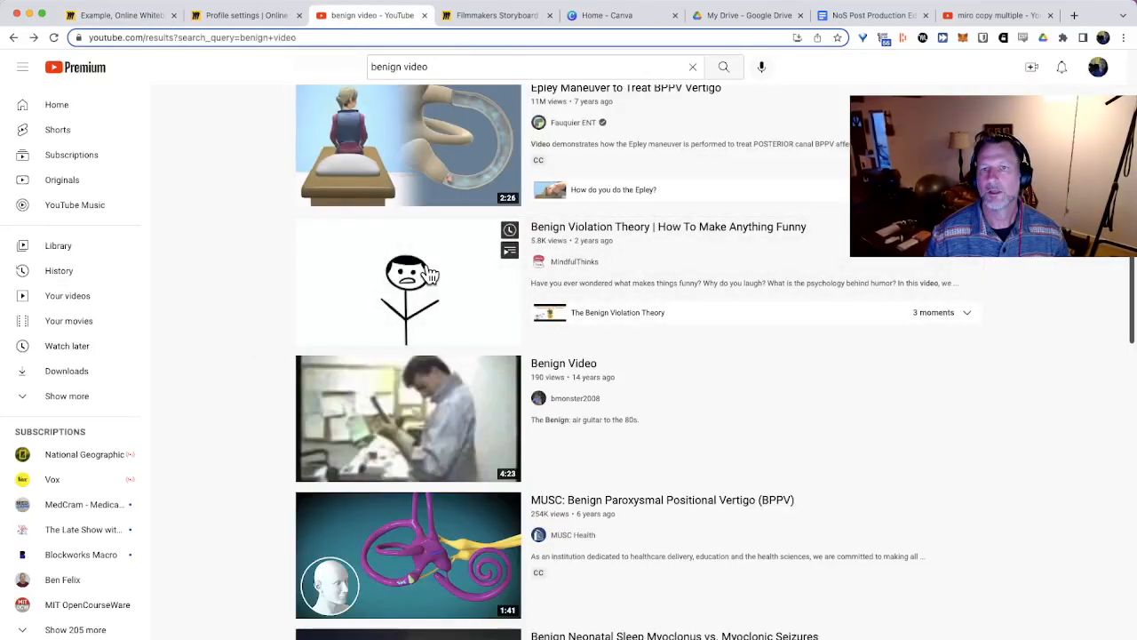
# - Open and pause the Benign Violation Theory video, and copy its Share > Embed iframe code
pyautogui.click(407, 280)
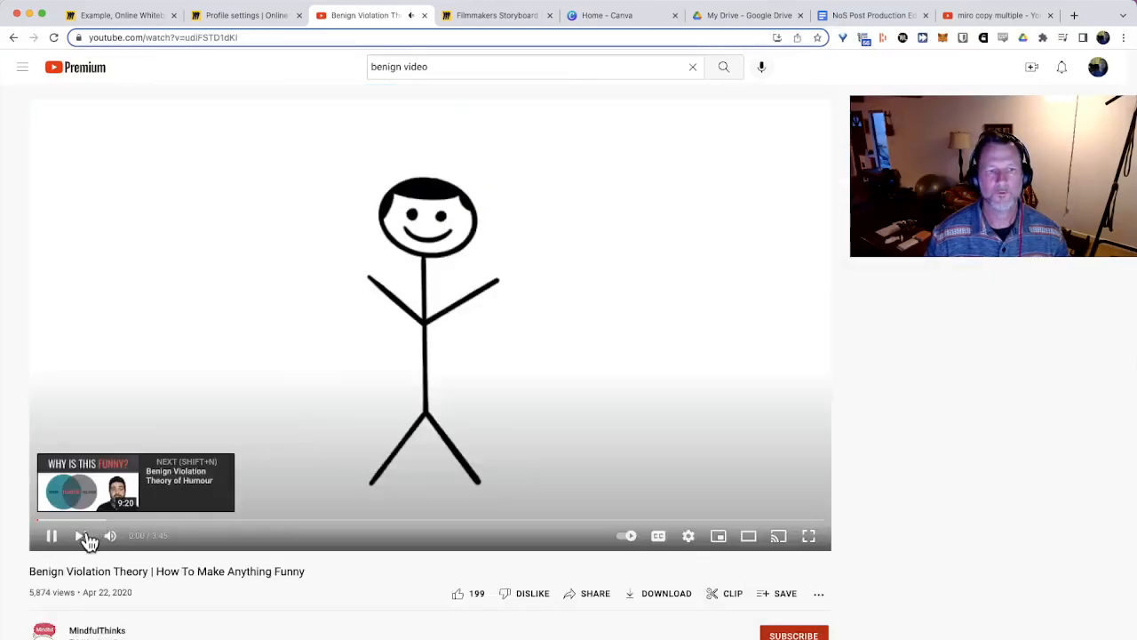
pyautogui.click(51, 535)
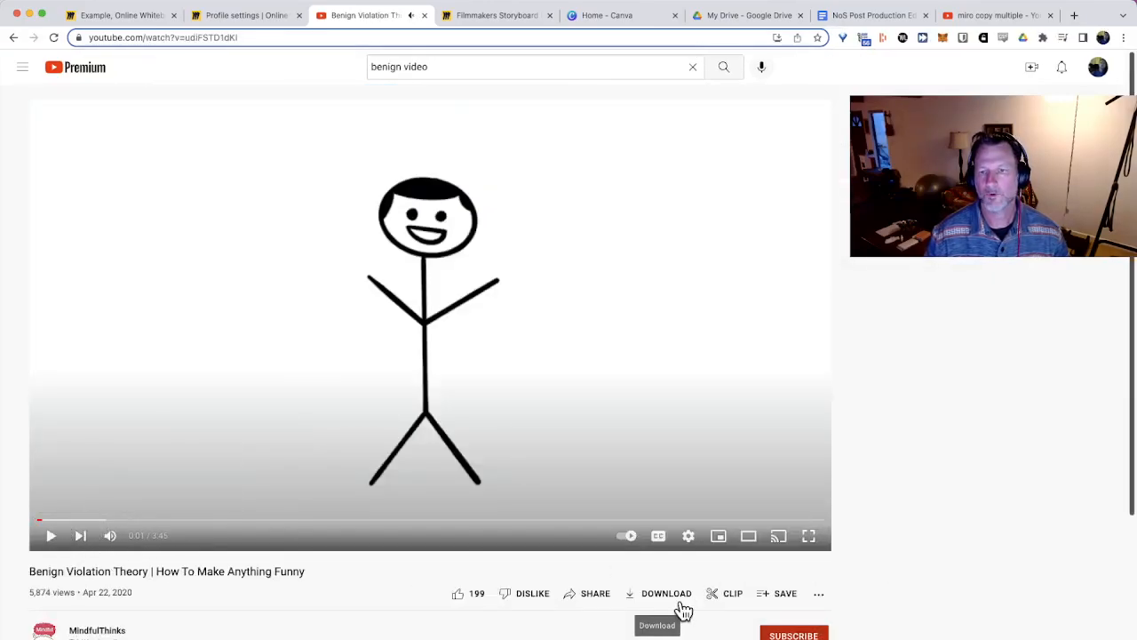
pyautogui.click(595, 593)
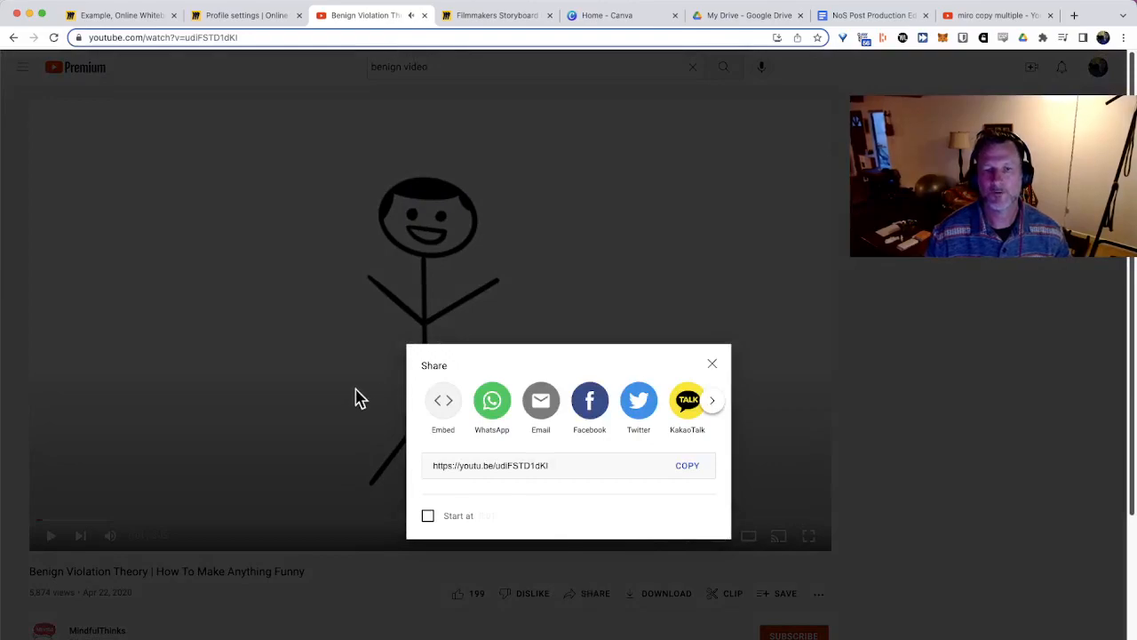
pyautogui.click(444, 401)
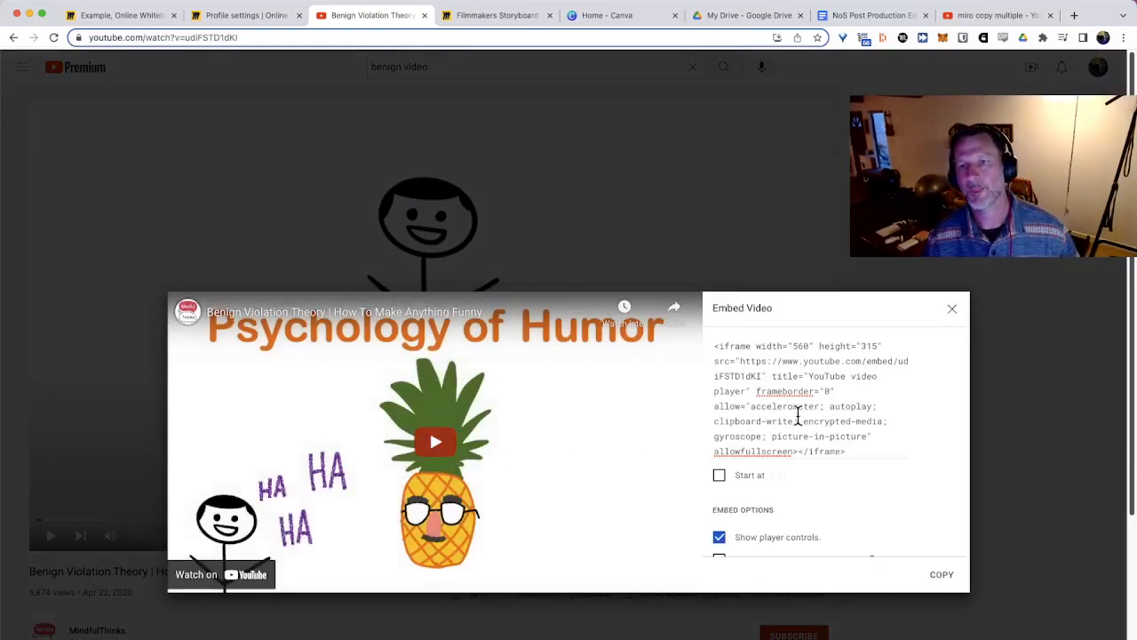
pyautogui.moveTo(855, 488)
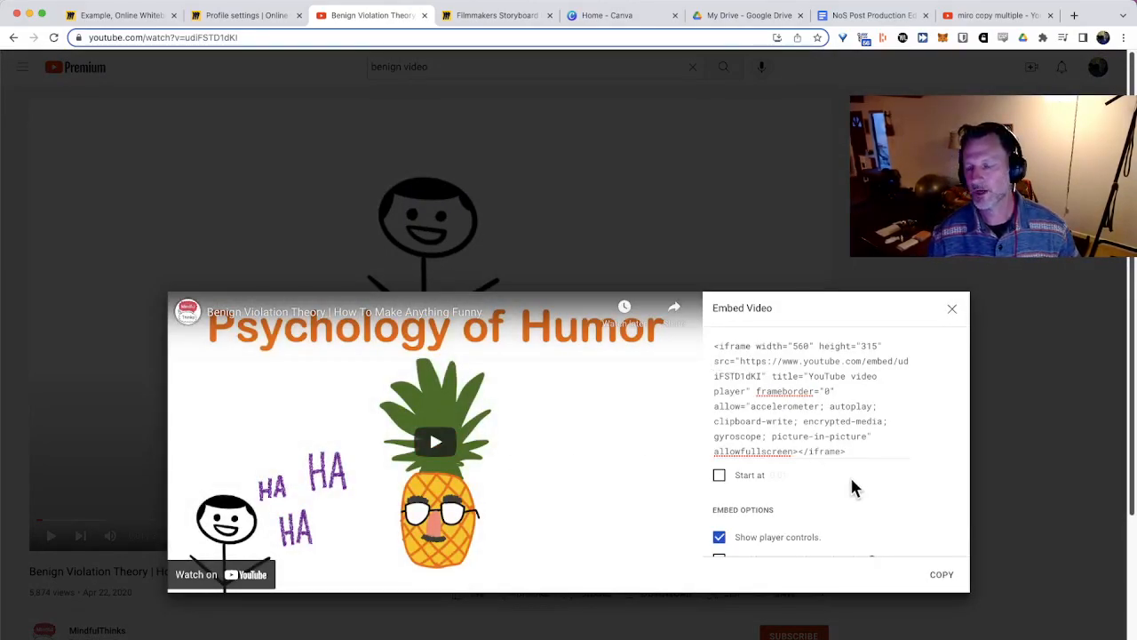
pyautogui.click(942, 574)
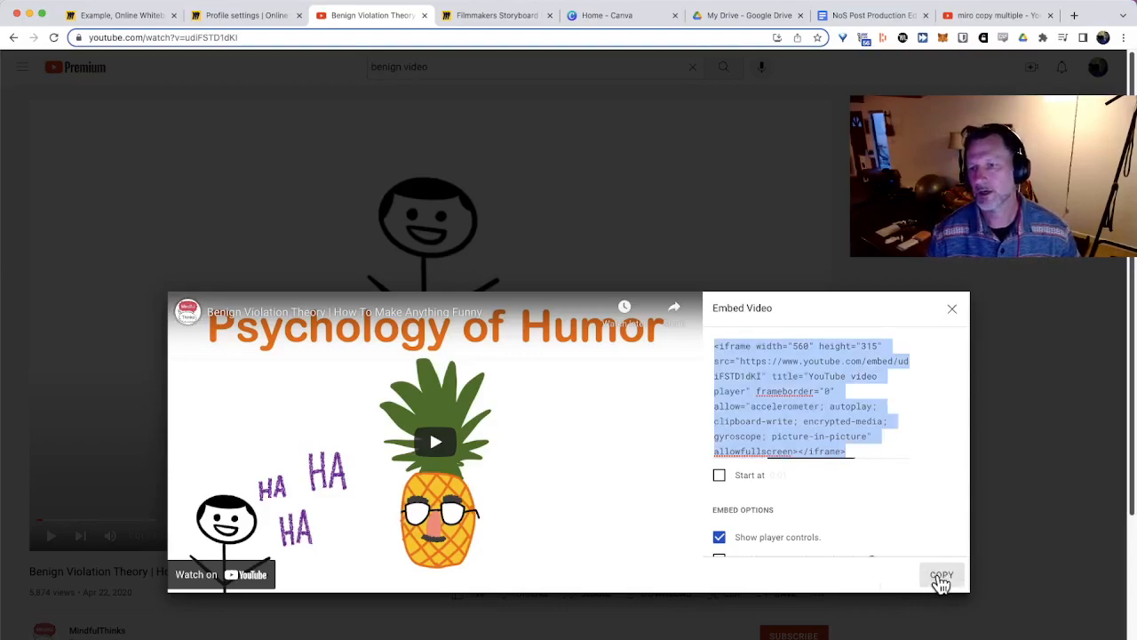
pyautogui.moveTo(953, 313)
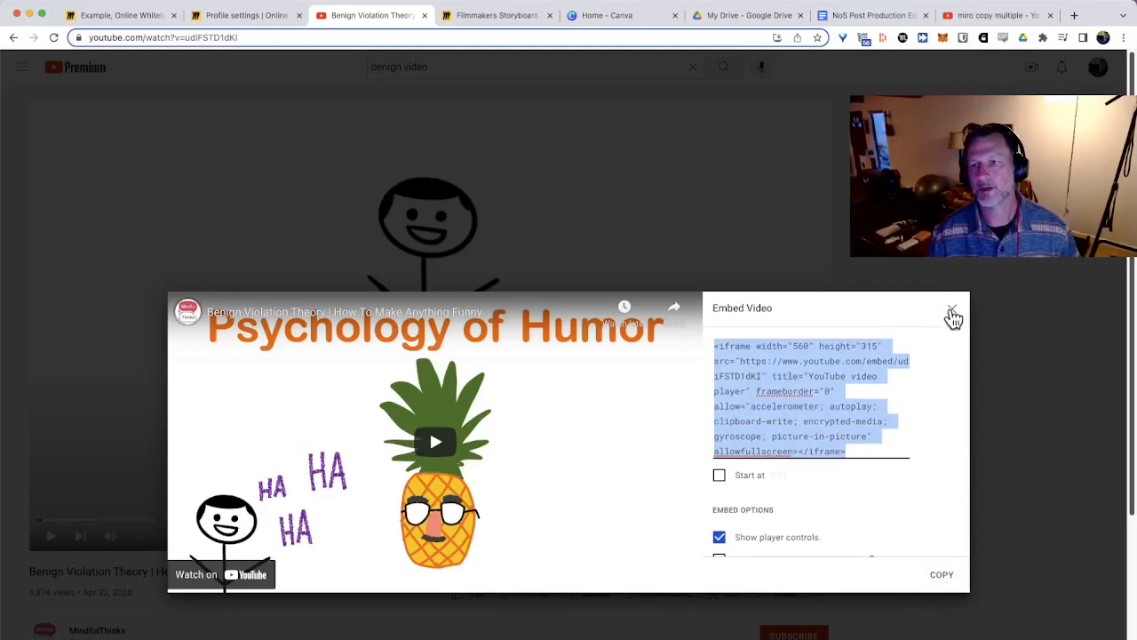
pyautogui.click(953, 315)
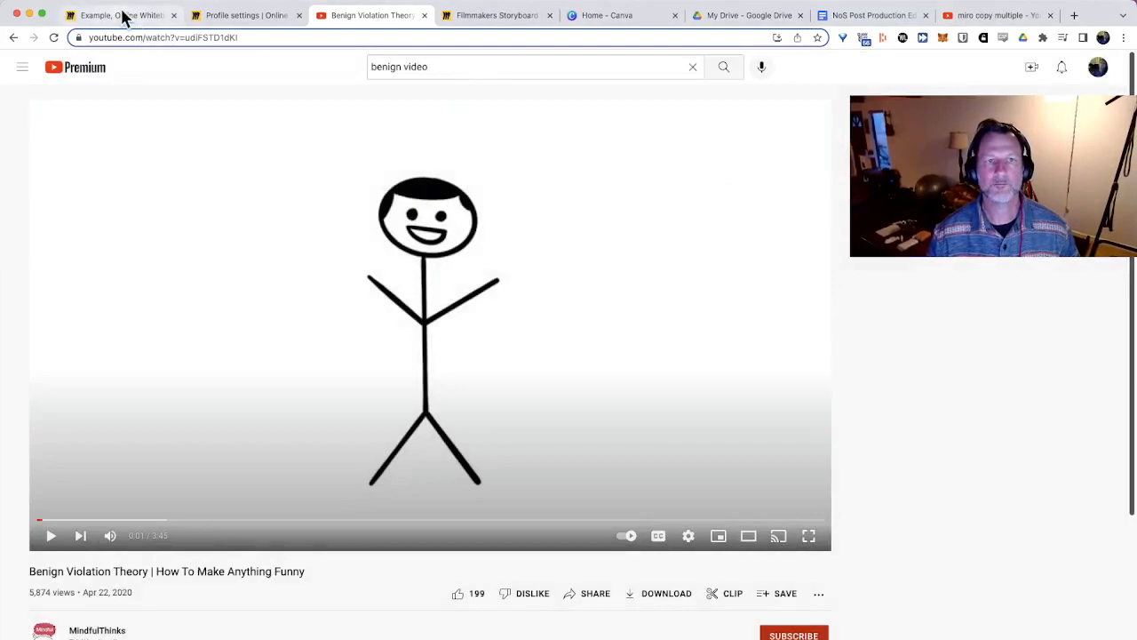
# - Embed the copied Benign Violation Theory iframe code on the Miro Example board
pyautogui.click(120, 15)
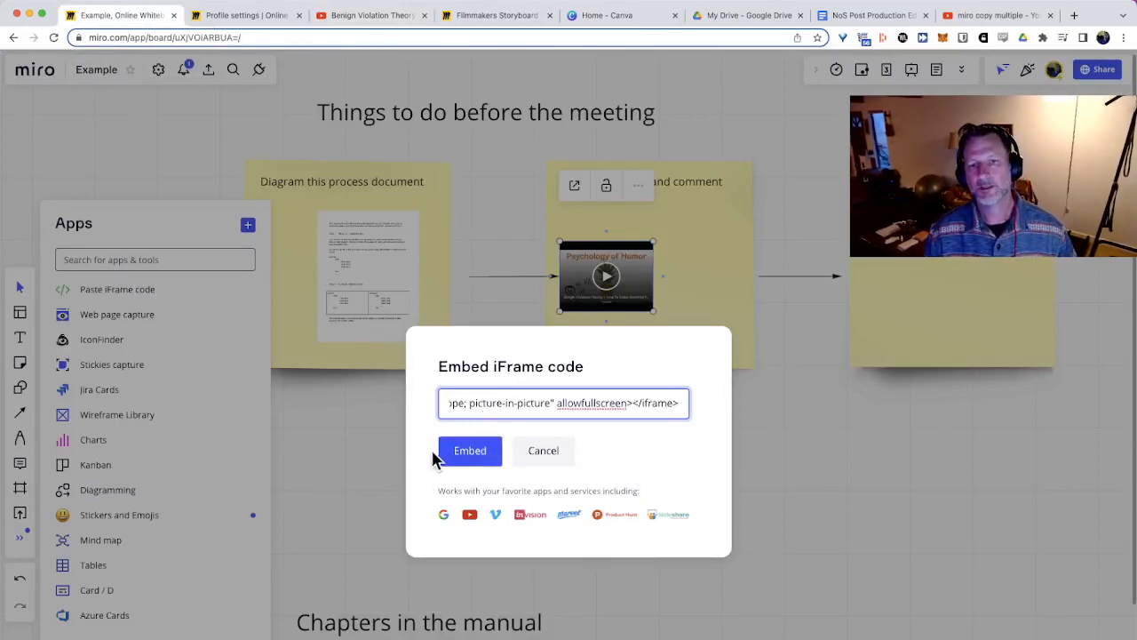
pyautogui.click(469, 451)
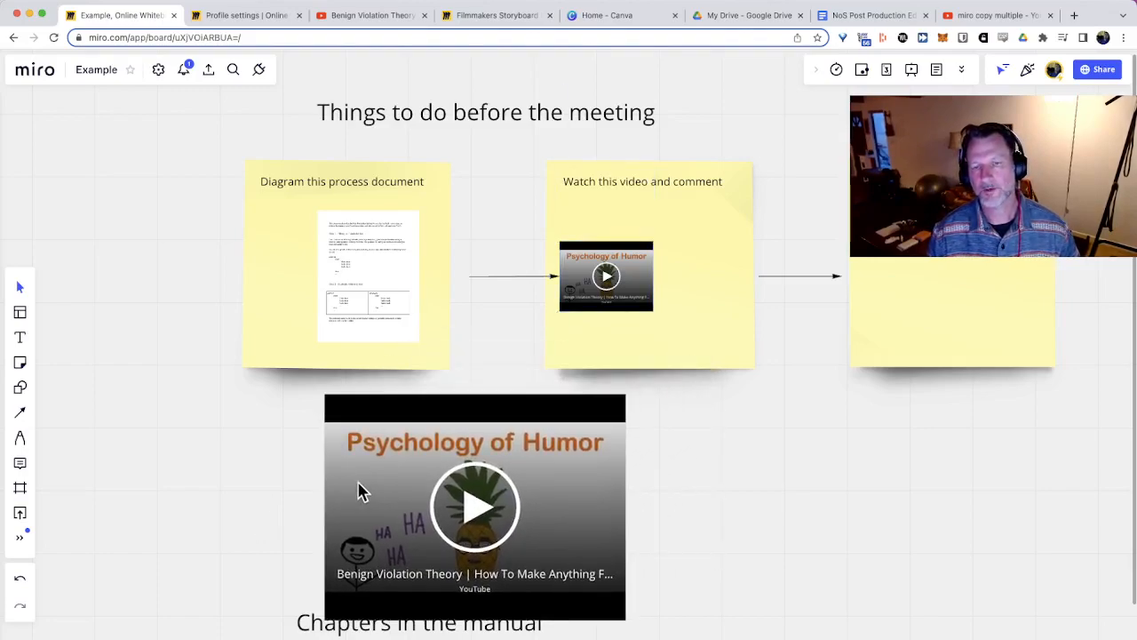
pyautogui.moveTo(147, 502)
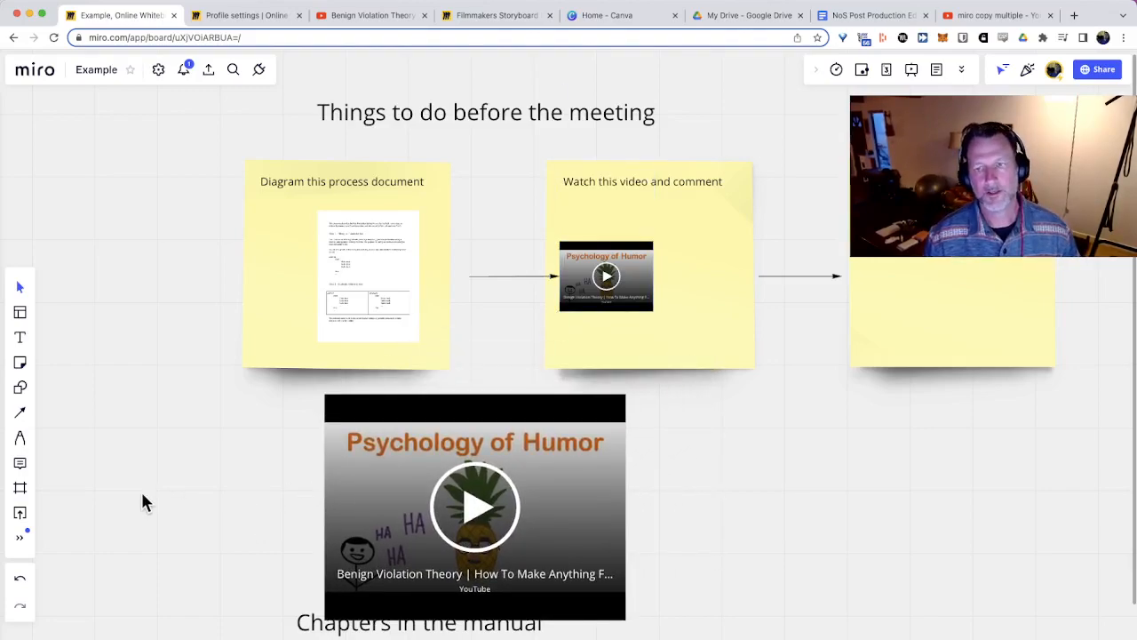
pyautogui.moveTo(151, 505)
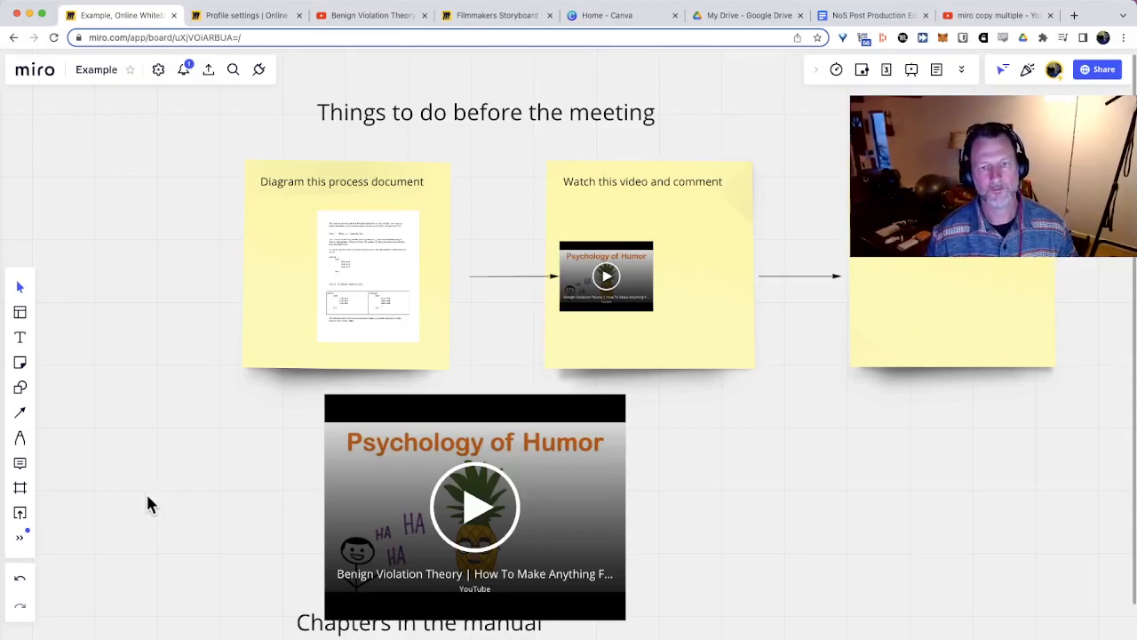